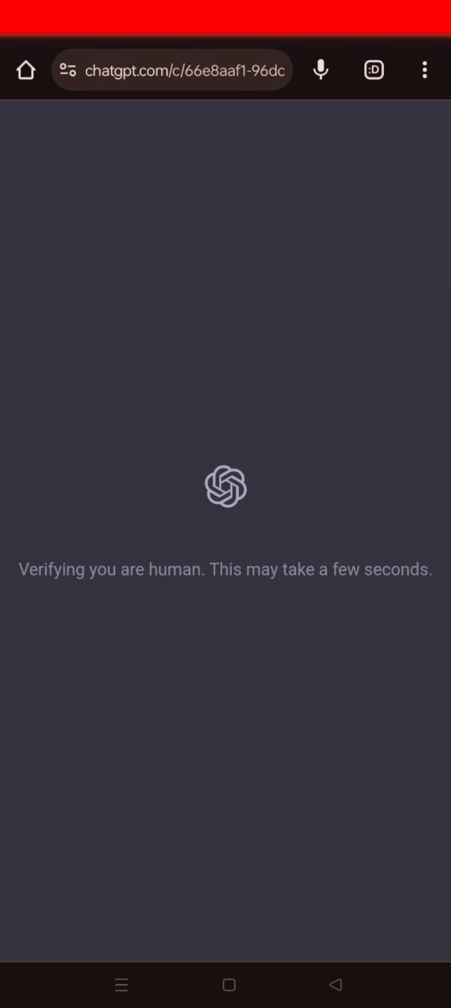
Pass ChatGPT's human verification so the code-debugging conversation loads.
{"action": "left_click", "coordinate": [33, 131]}
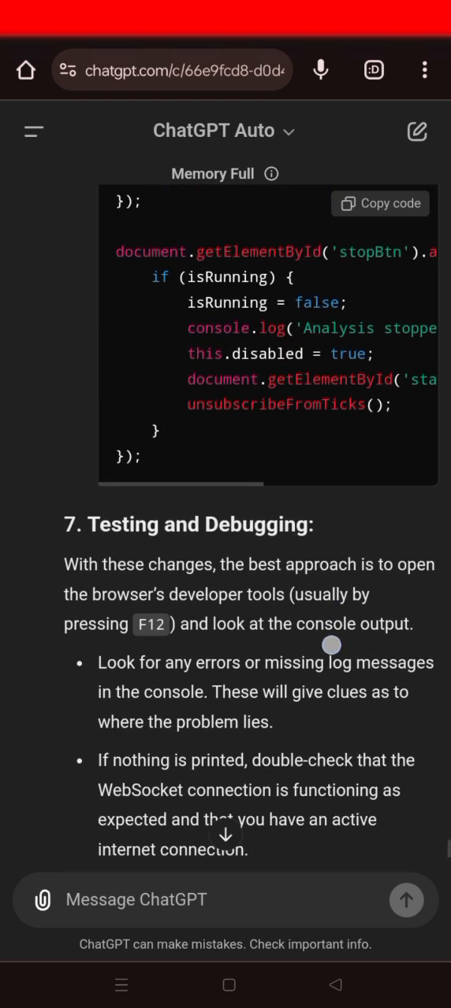
{"action": "scroll", "scroll_direction": "up", "scroll_amount": 3}
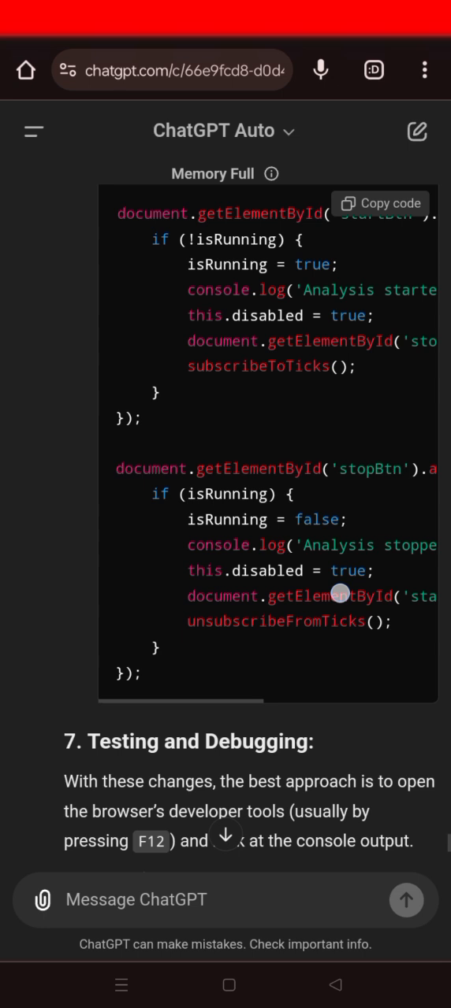
{"action": "scroll", "scroll_direction": "down", "scroll_amount": 3}
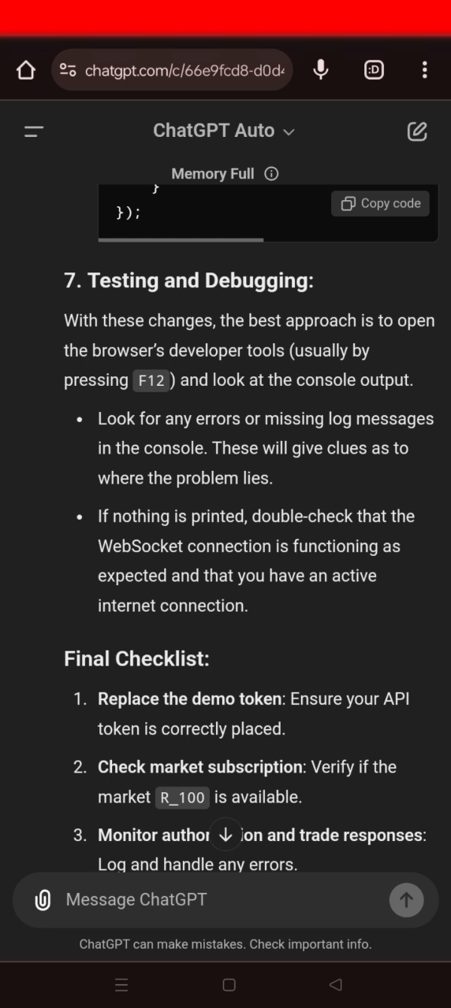
{"action": "scroll", "scroll_direction": "down", "scroll_amount": 3}
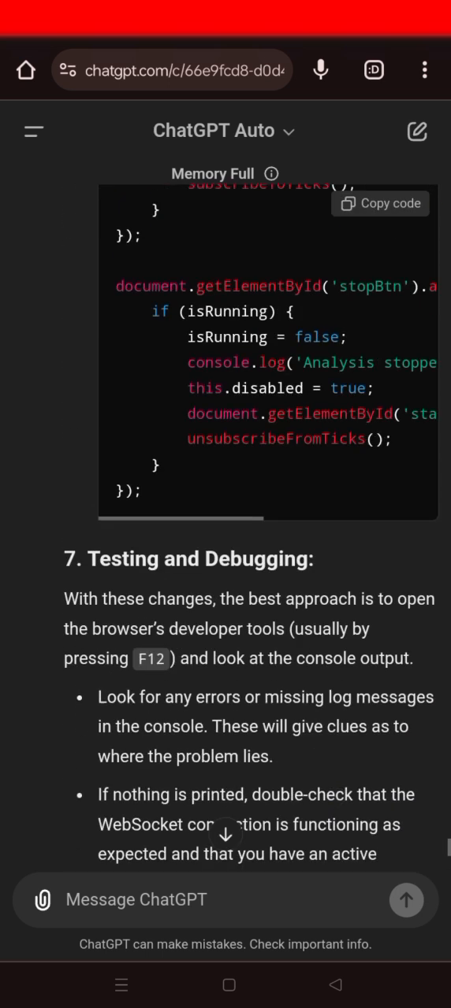
{"action": "scroll", "scroll_direction": "down", "scroll_amount": 3}
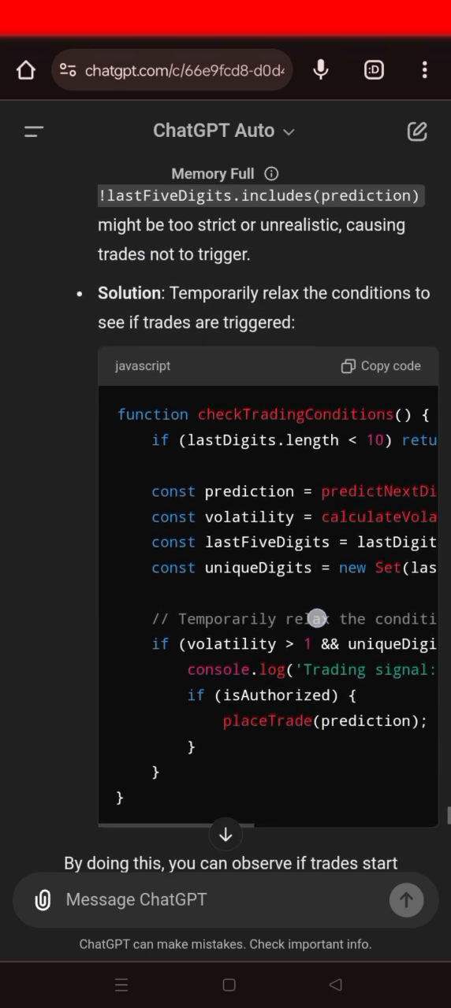
{"action": "scroll", "scroll_direction": "down", "scroll_amount": 3}
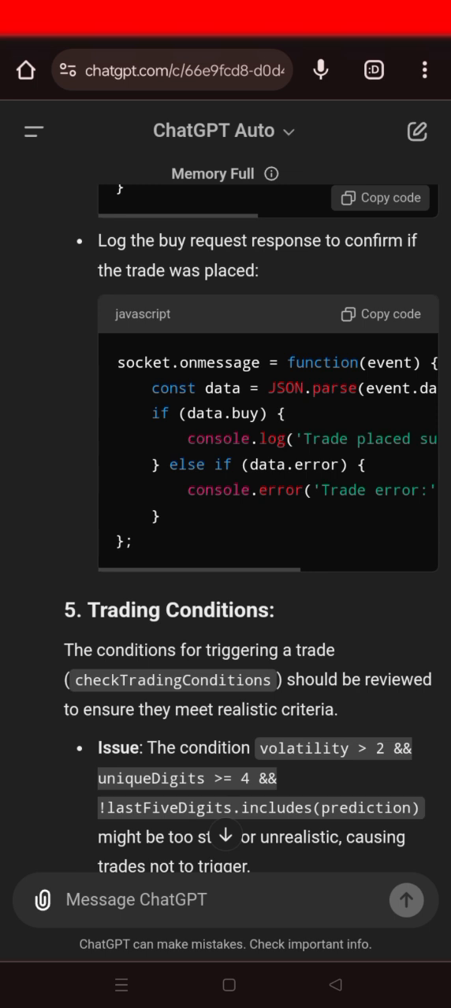
{"action": "scroll", "scroll_direction": "down", "scroll_amount": 3}
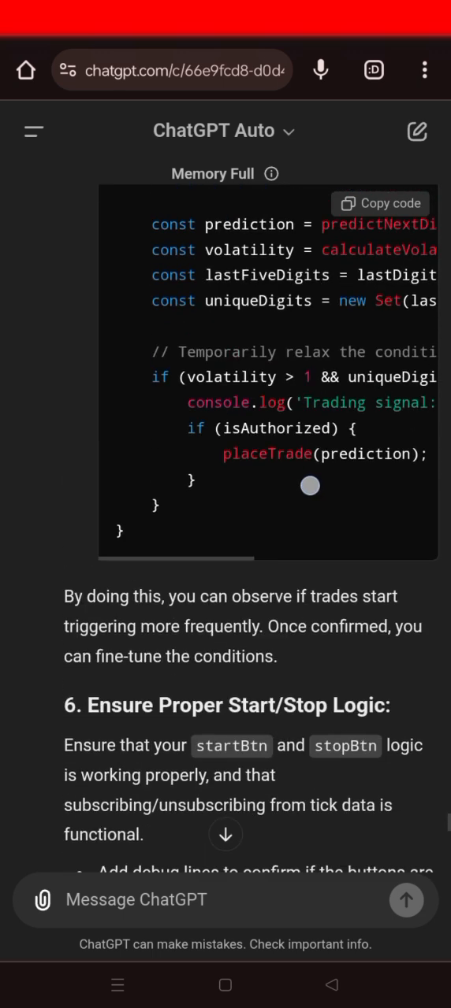
{"action": "scroll", "scroll_direction": "down", "scroll_amount": 3}
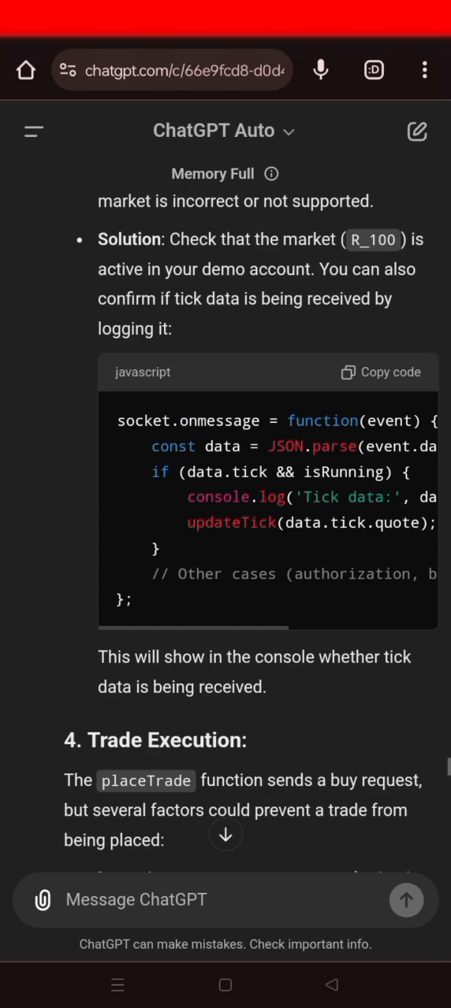
{"action": "scroll", "scroll_direction": "down", "scroll_amount": 3}
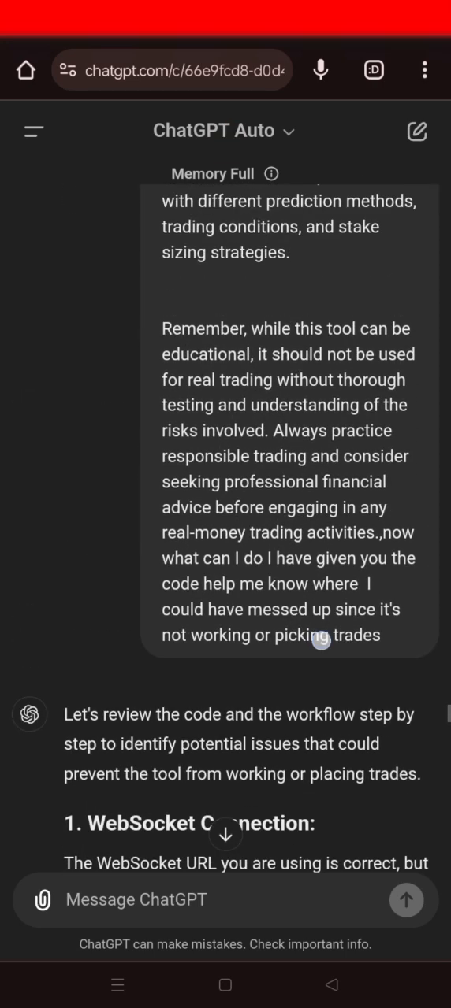
{"action": "scroll", "scroll_direction": "down", "scroll_amount": 3}
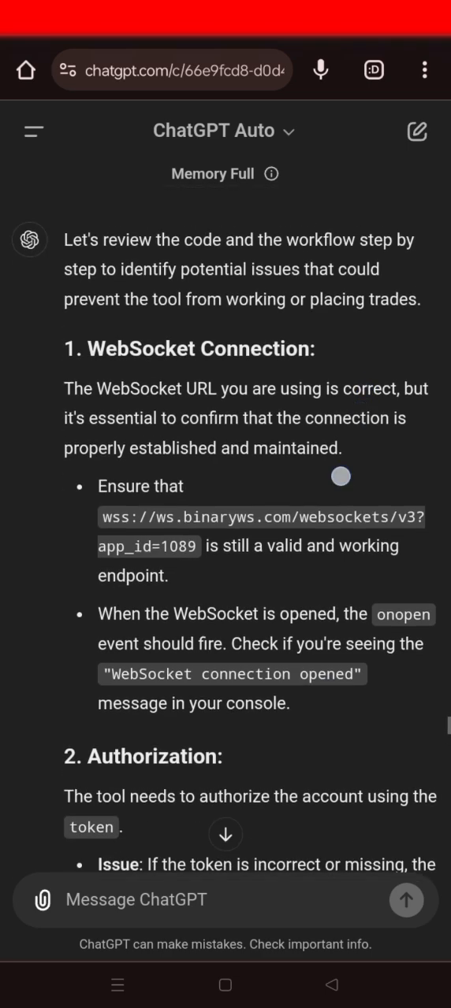
{"action": "scroll", "scroll_direction": "down", "scroll_amount": 3}
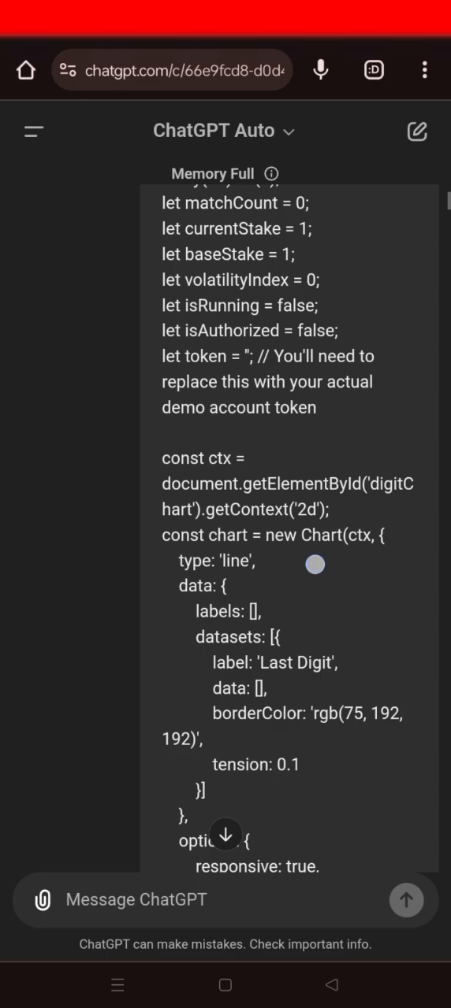
{"action": "scroll", "scroll_direction": "down", "scroll_amount": 3}
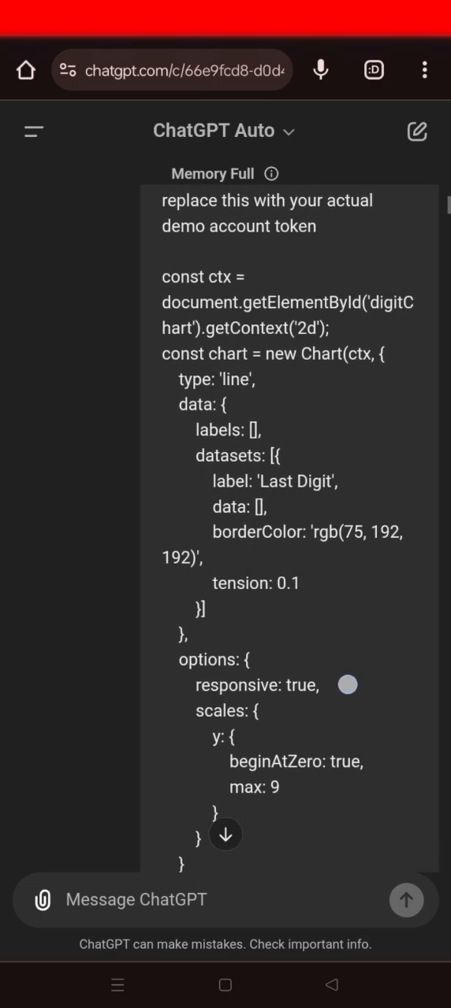
{"action": "scroll", "scroll_direction": "down", "scroll_amount": 3}
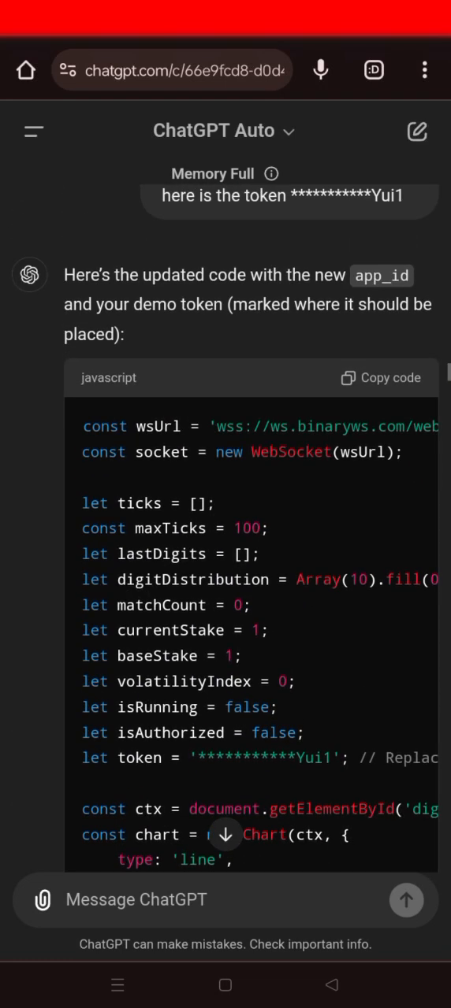
Switch to the CodePen Demo-Trader pen showing the Volatility 100 Index Analyzer.
{"action": "left_click", "coordinate": [380, 378]}
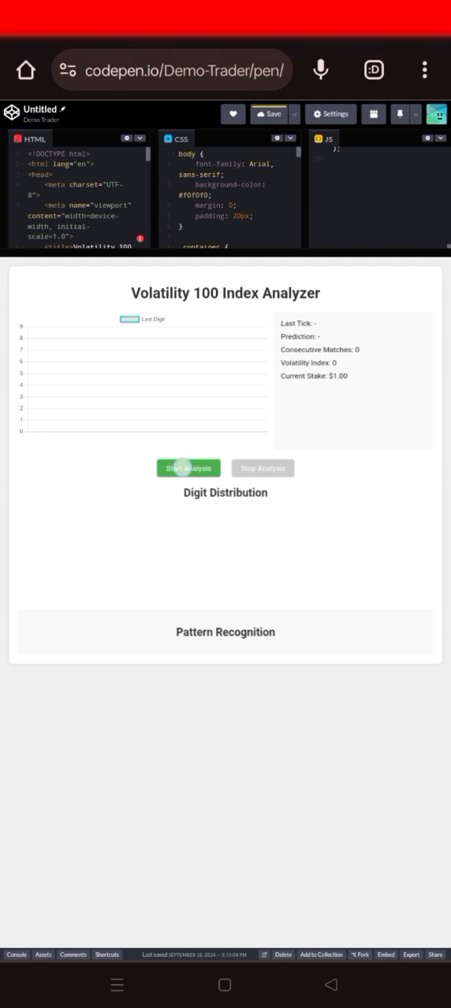
Start the analyzer running the app_id 64013 code to plot live digits and predictions.
{"action": "left_click", "coordinate": [188, 468]}
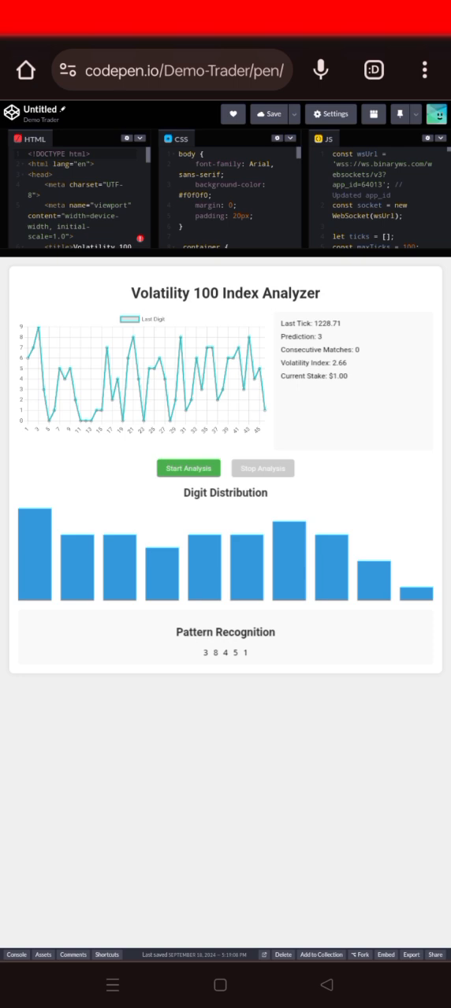
Float the analyzer window over Deriv Bot's Volatility 100 chart and restart the analysis.
{"action": "left_click", "coordinate": [273, 113]}
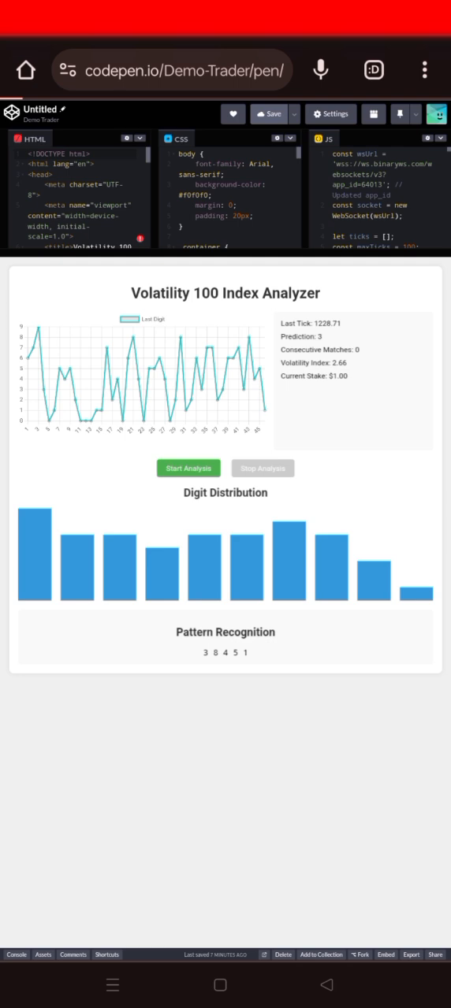
{"action": "left_click", "coordinate": [189, 467]}
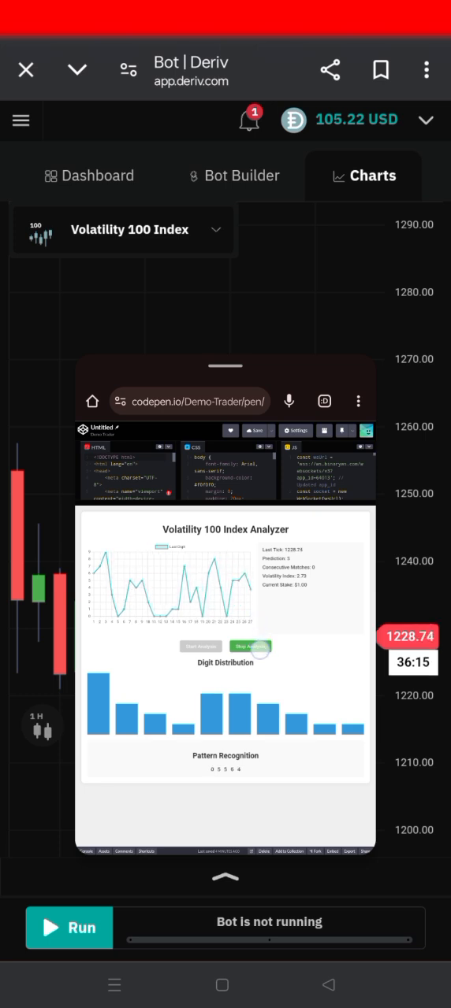
Move the floating analyzer lower over the chart and stop analysis at last tick 1228.71.
{"action": "left_click_drag", "start_coordinate": [226, 366], "coordinate": [237, 417]}
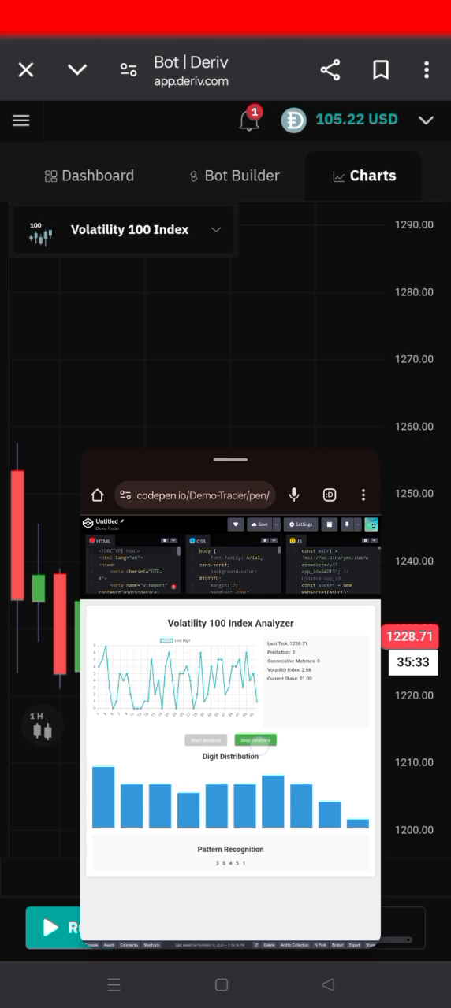
{"action": "left_click", "coordinate": [255, 740]}
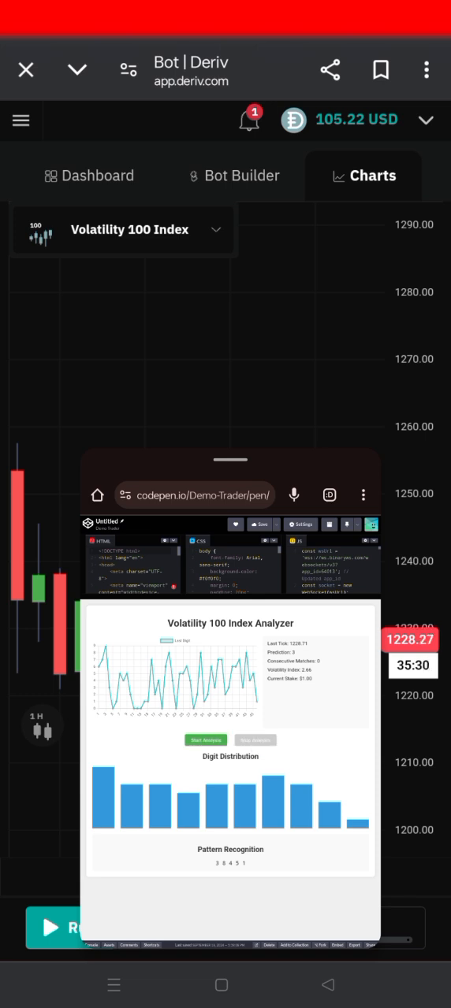